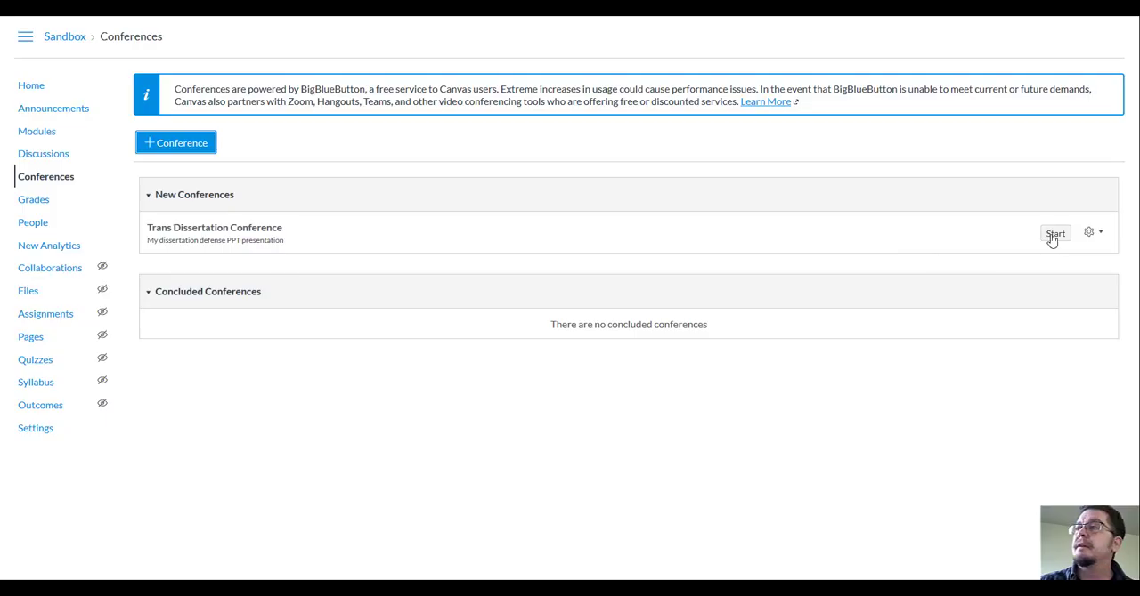
Step: Start the Trans Dissertation Conference from the Canvas Conferences page
left_click(1055, 234)
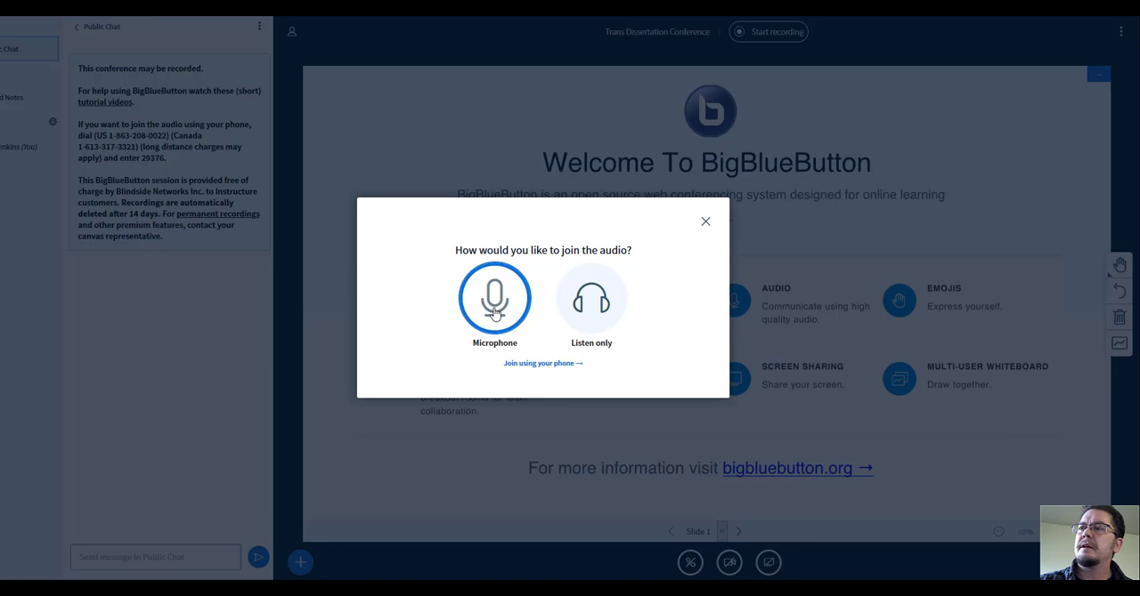
Step: Join audio by microphone, granting browser access and confirming the echo test
left_click(494, 298)
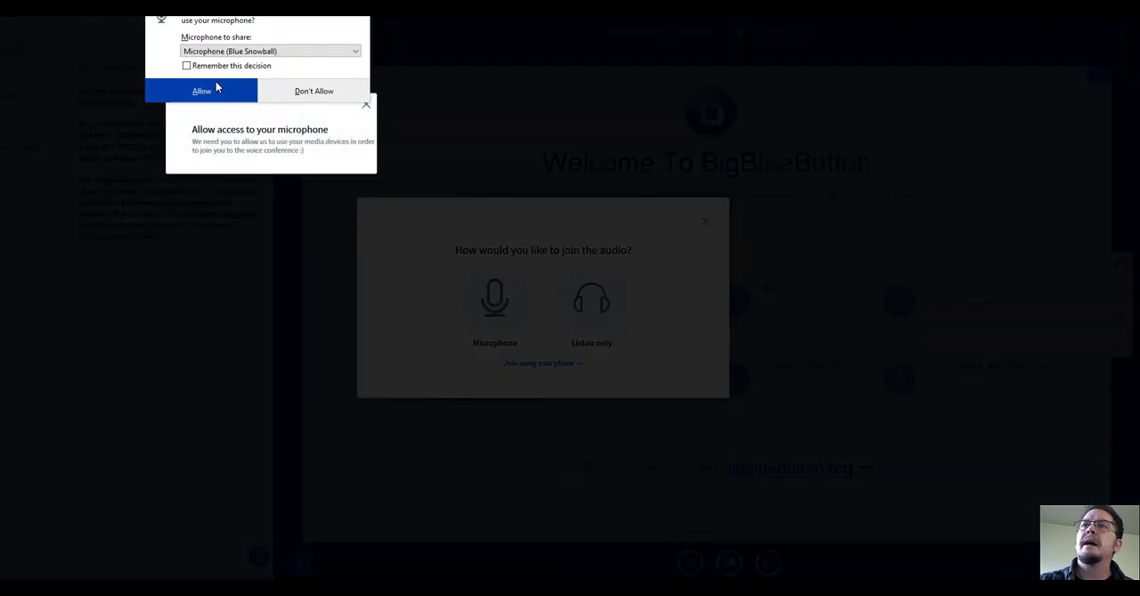
left_click(201, 90)
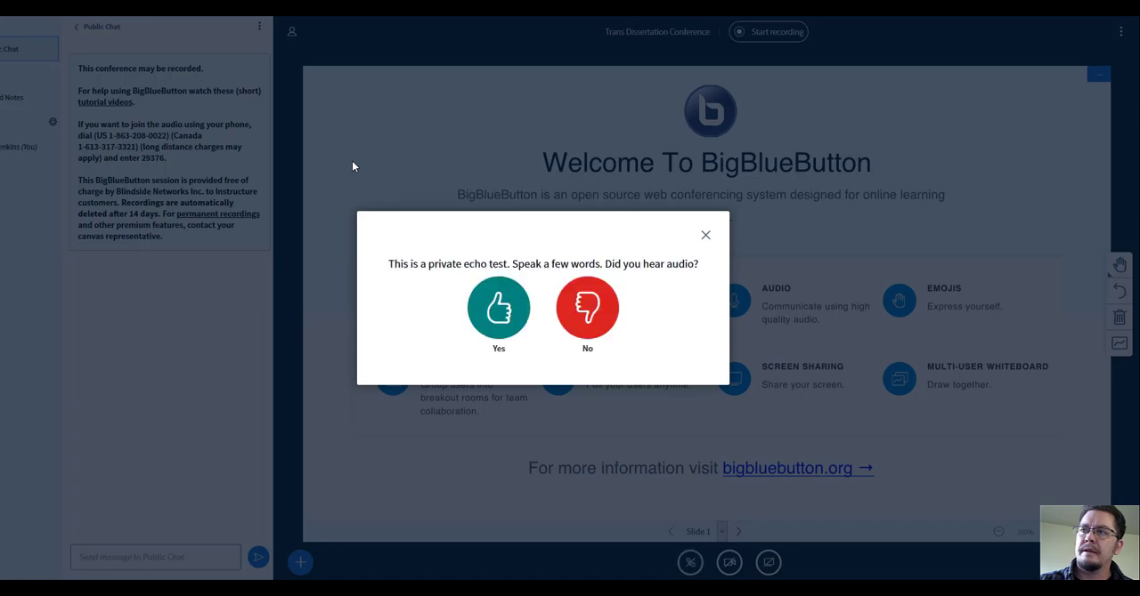
mouse_move(370, 215)
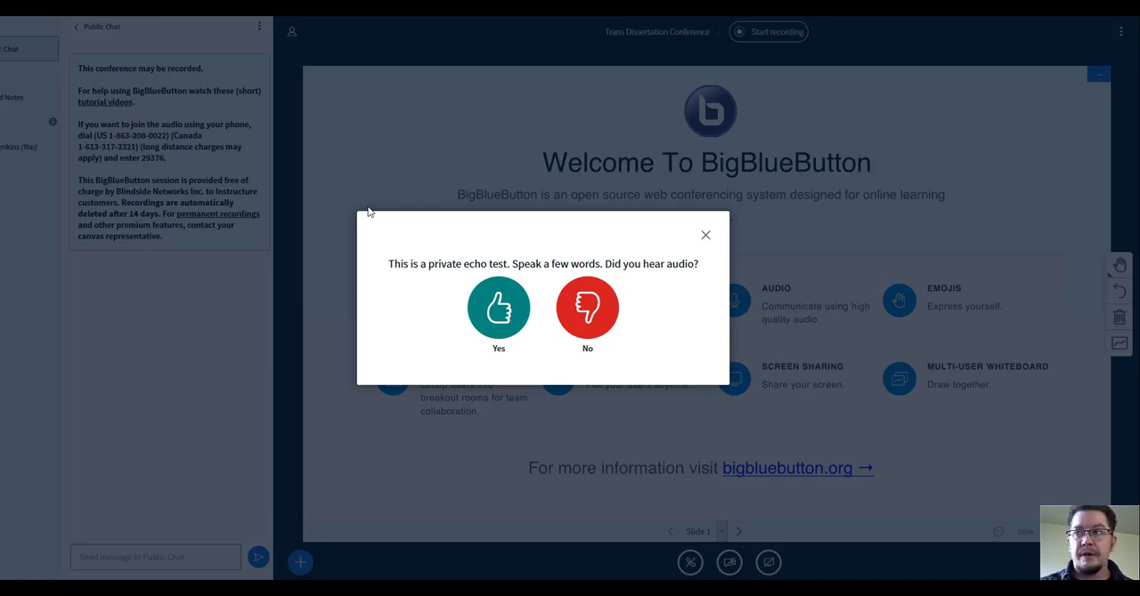
left_click(499, 307)
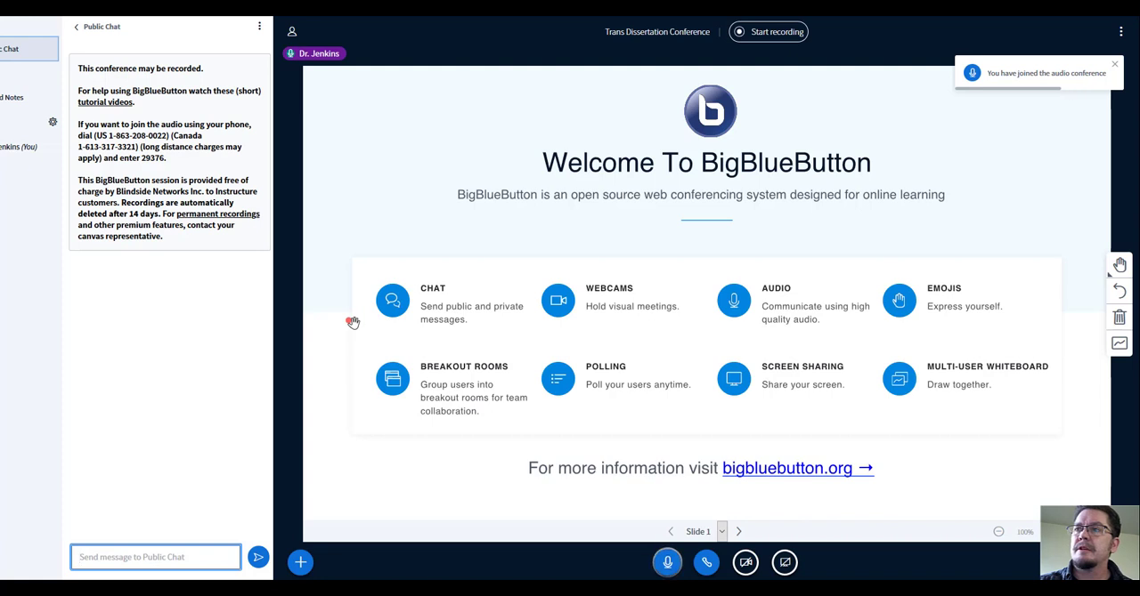
mouse_move(363, 339)
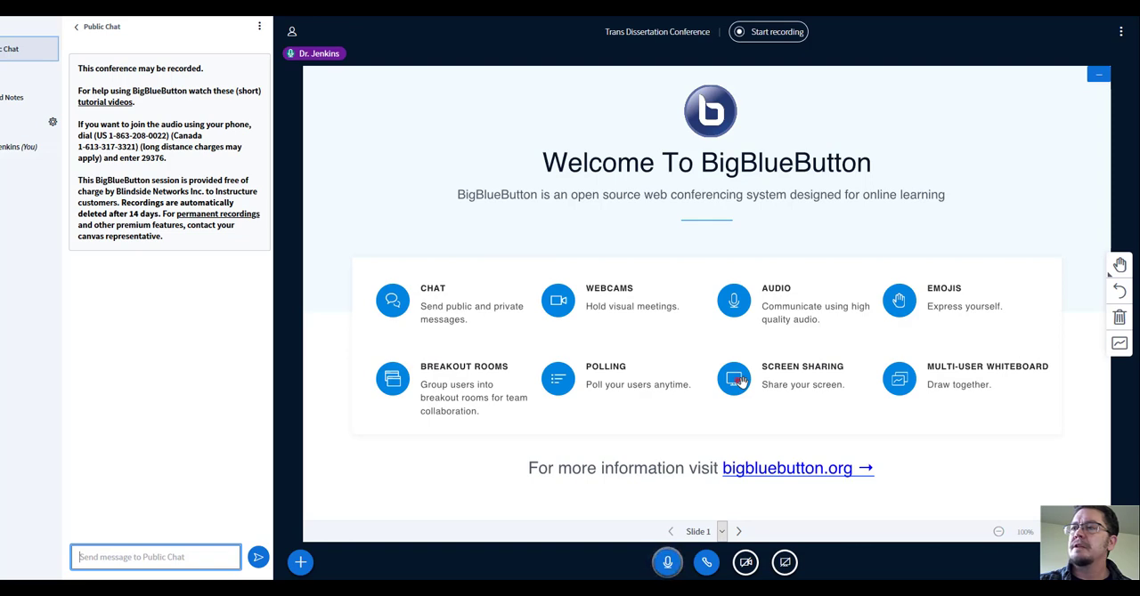
Step: Start recording the session and advance to the blank whiteboard Slide 2
left_click(768, 31)
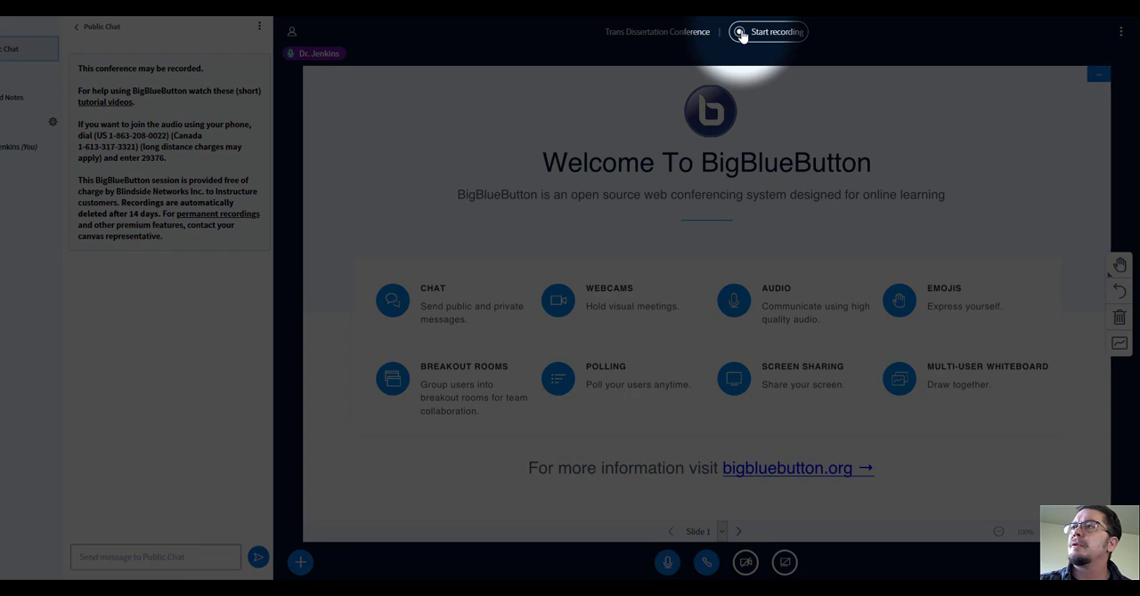
left_click(766, 31)
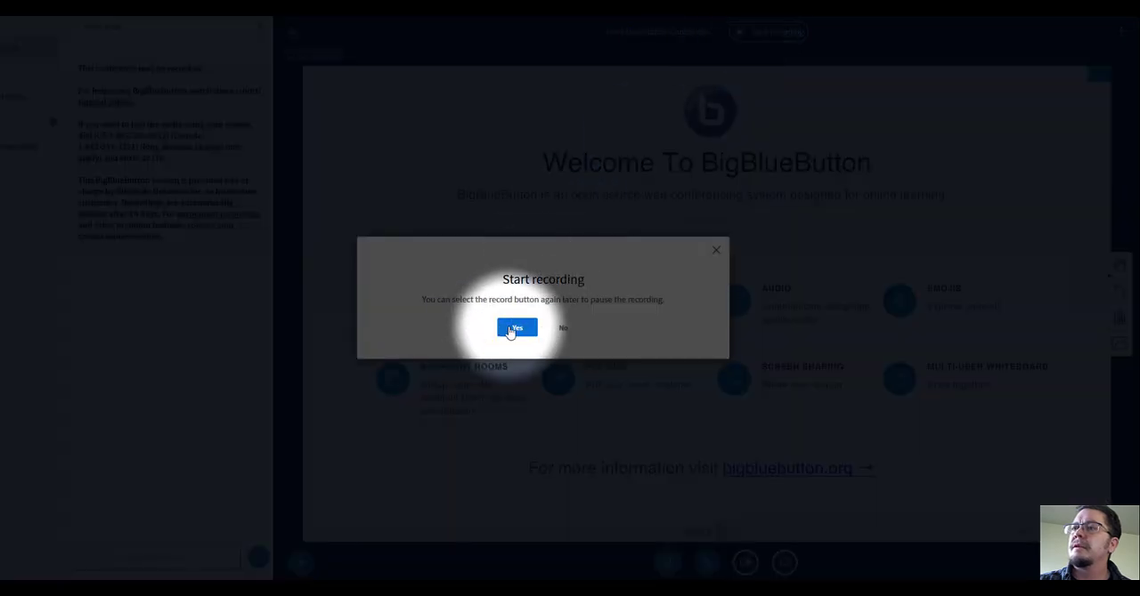
left_click(517, 328)
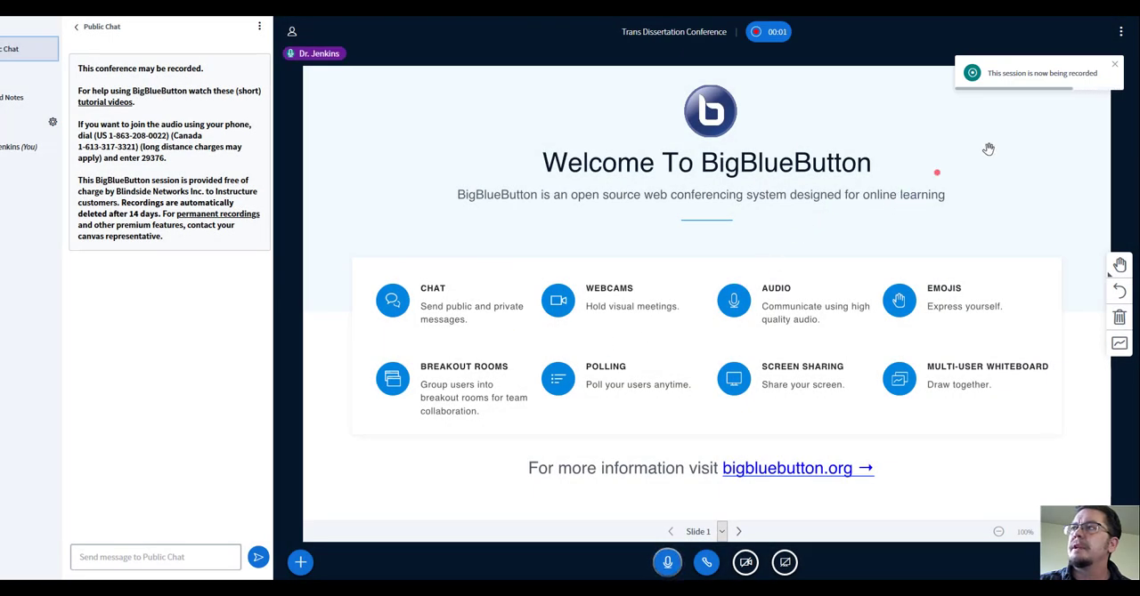
mouse_move(1065, 116)
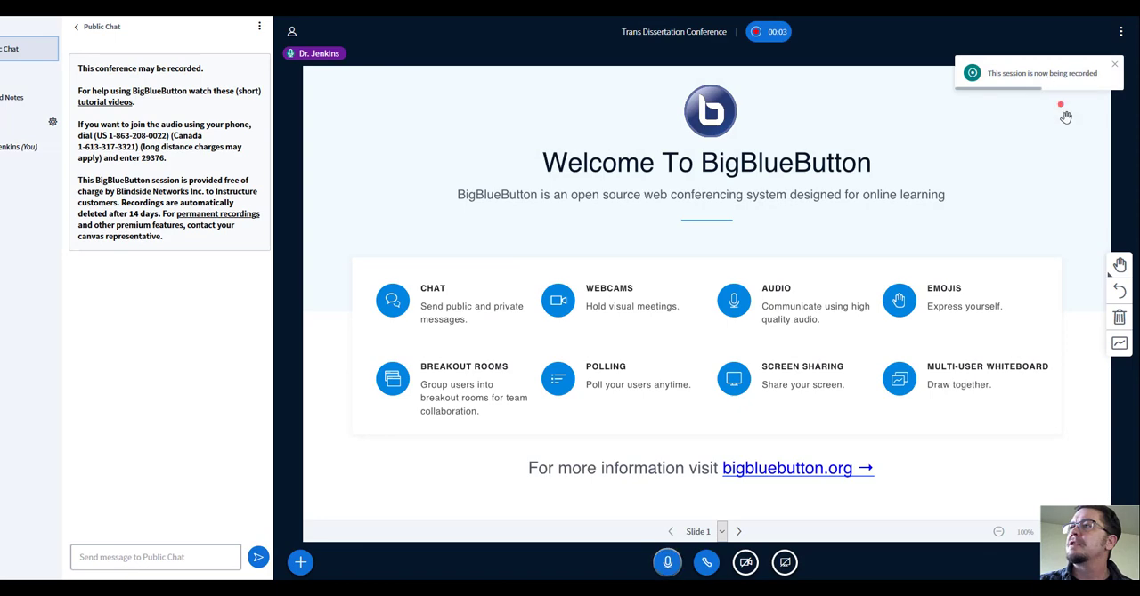
left_click(737, 531)
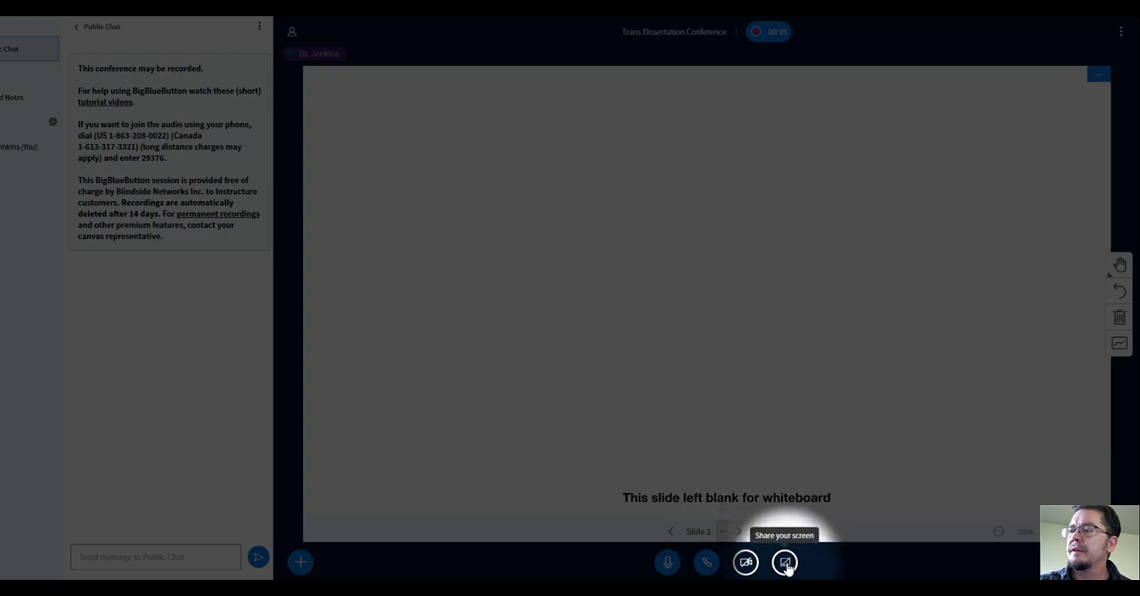
Step: Share the 'Dissertation Presentation1.pptx - PowerPoint' window with the meeting
left_click(784, 562)
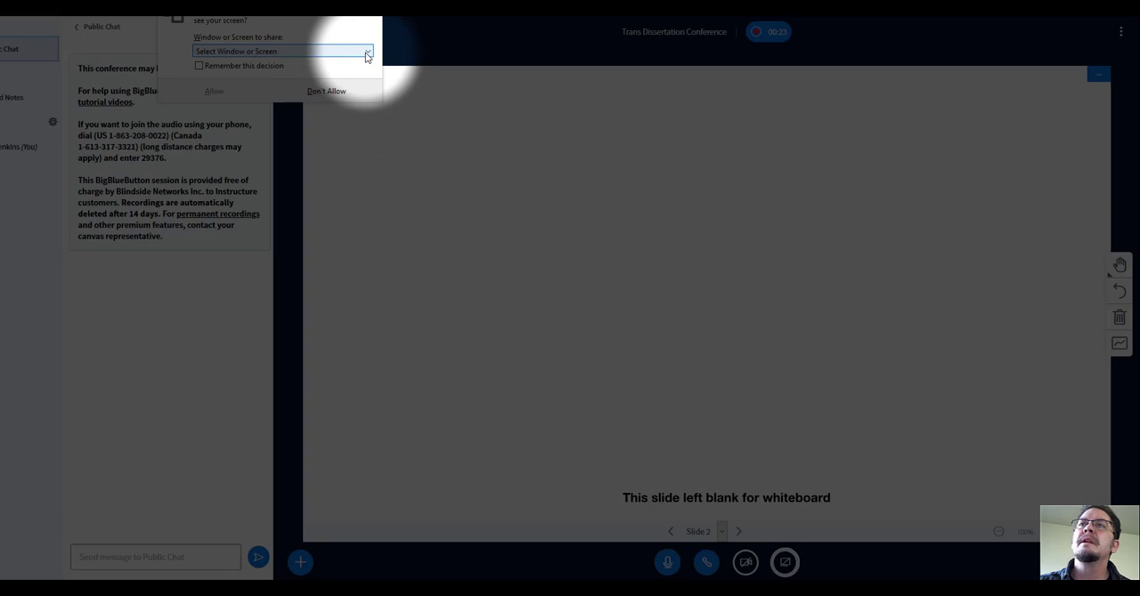
left_click(280, 51)
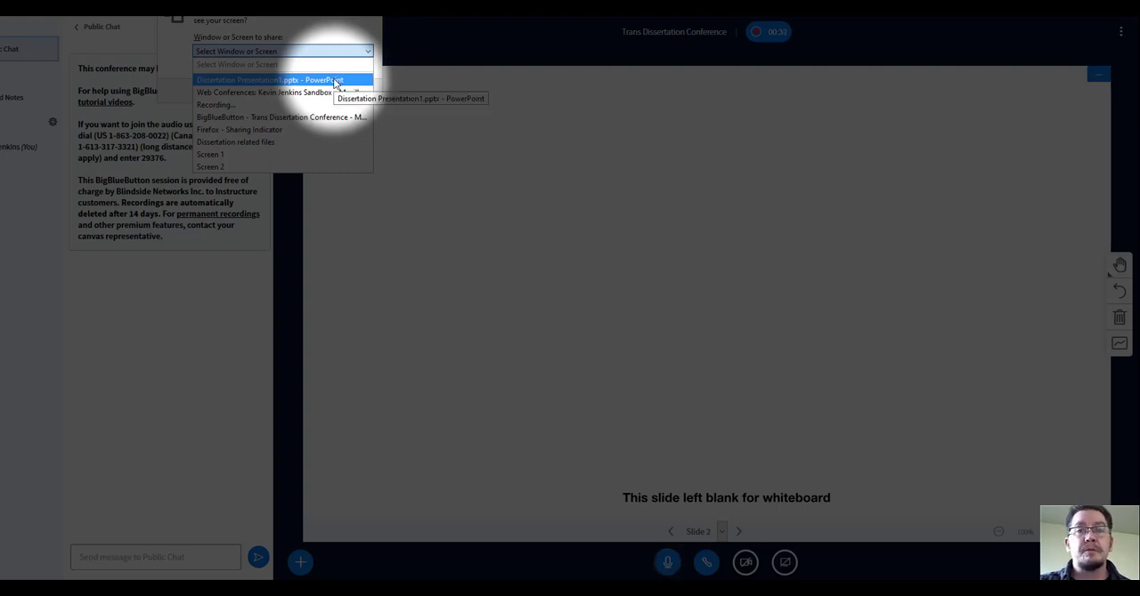
left_click(269, 80)
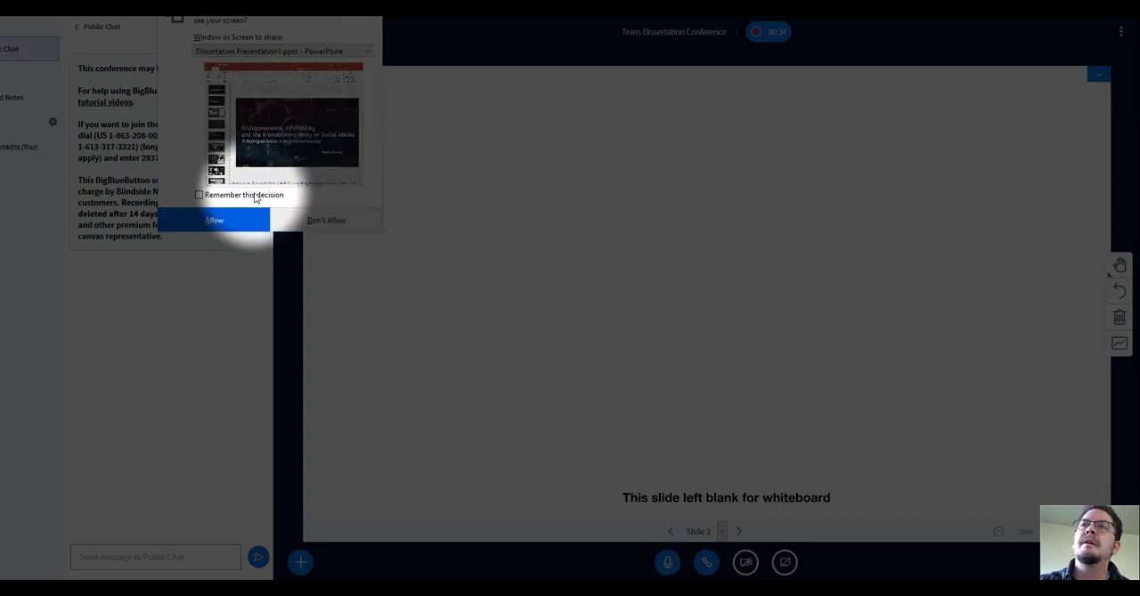
left_click(213, 219)
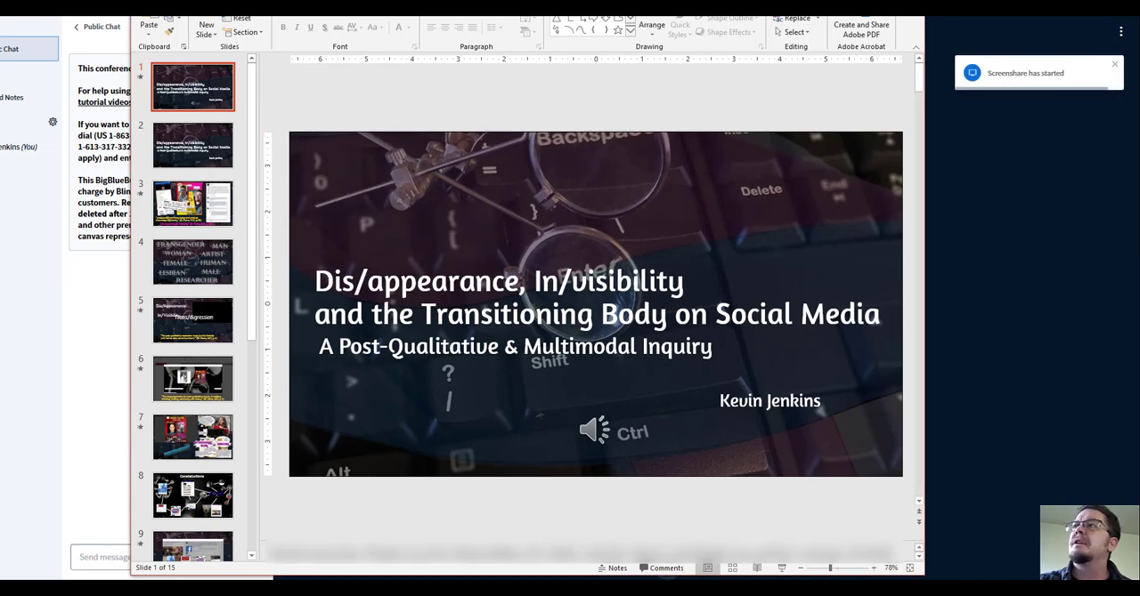
mouse_move(993, 88)
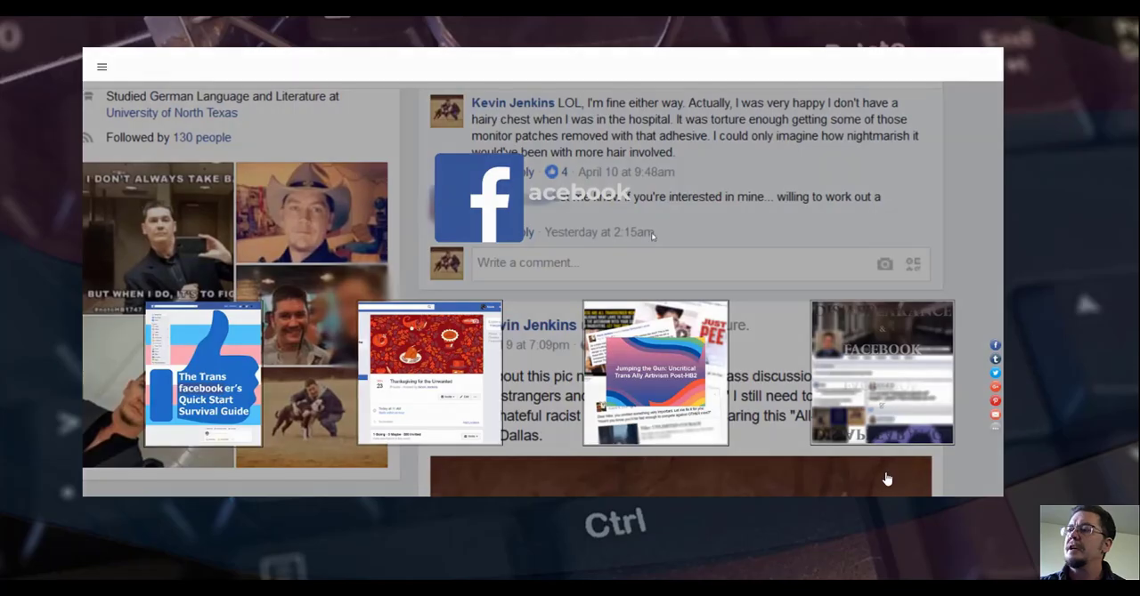
Step: Advance through the dissertation slideshow to the Facebook collage slide
left_click(203, 374)
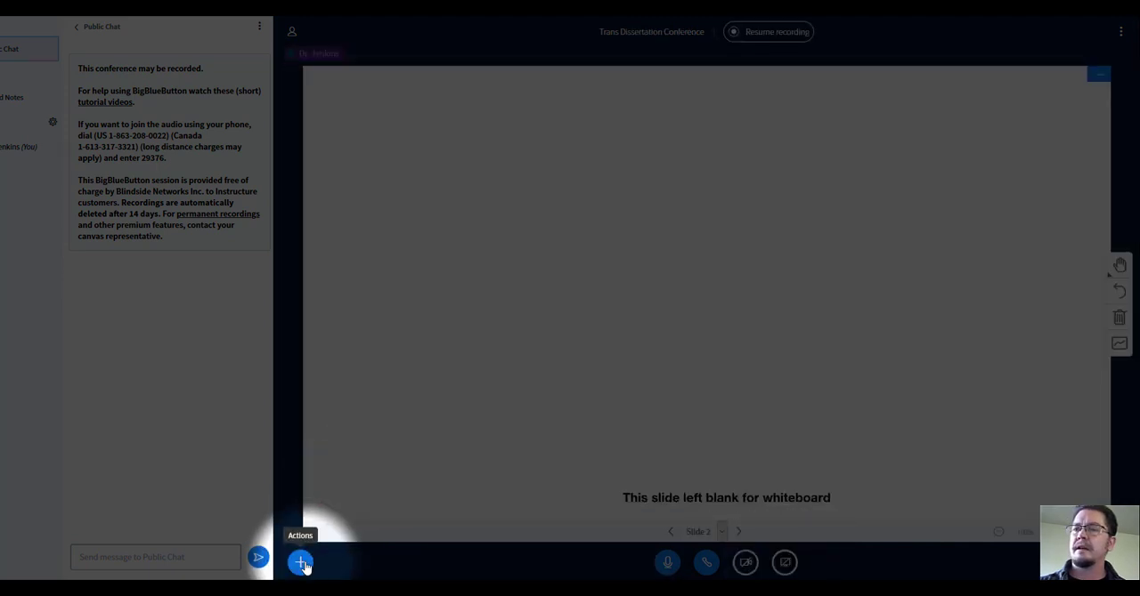
Step: Open the + Actions menu showing poll, presentation upload and external video options
left_click(301, 562)
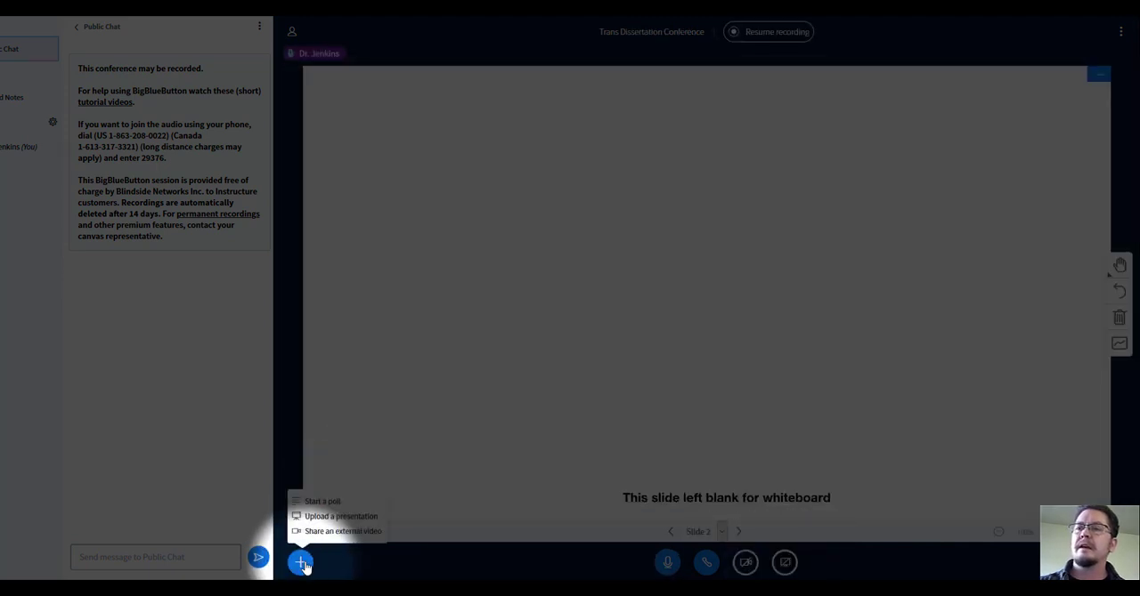
mouse_move(341, 516)
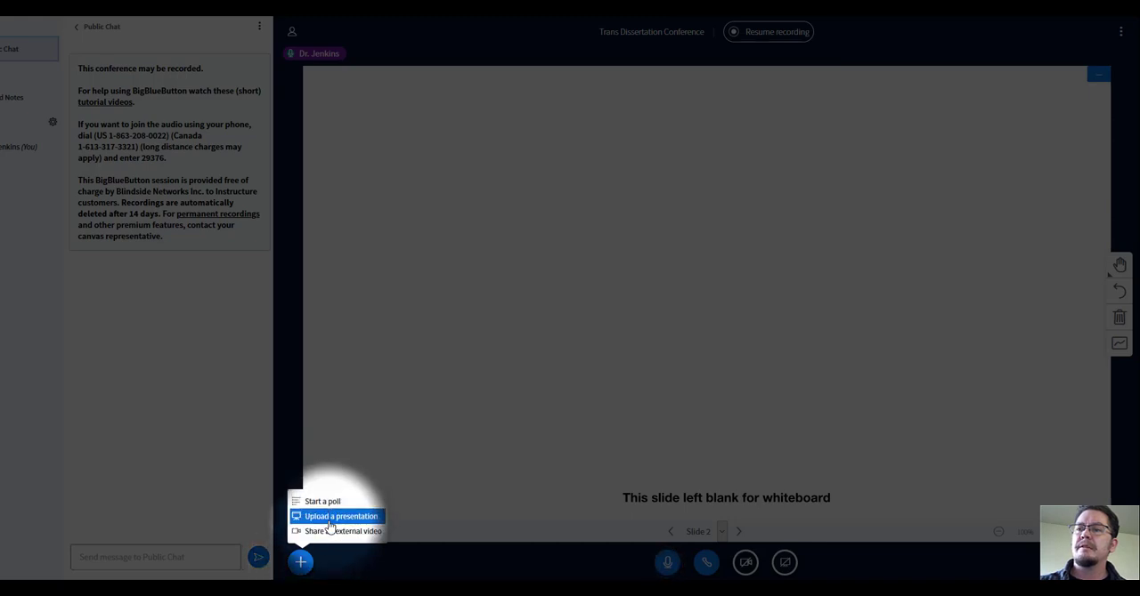
mouse_move(337, 532)
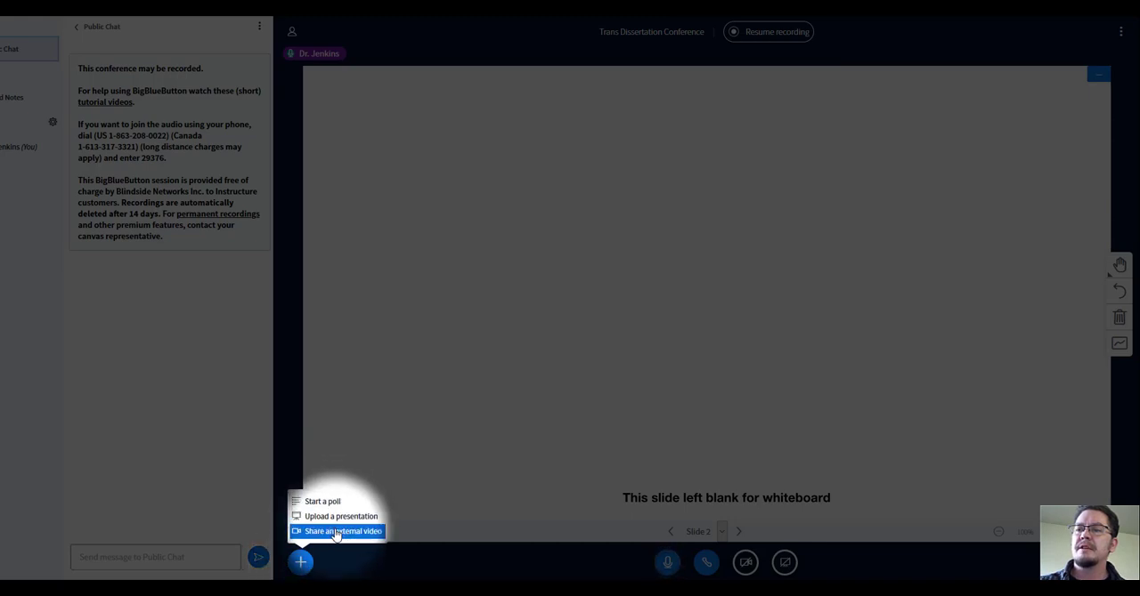
mouse_move(335, 501)
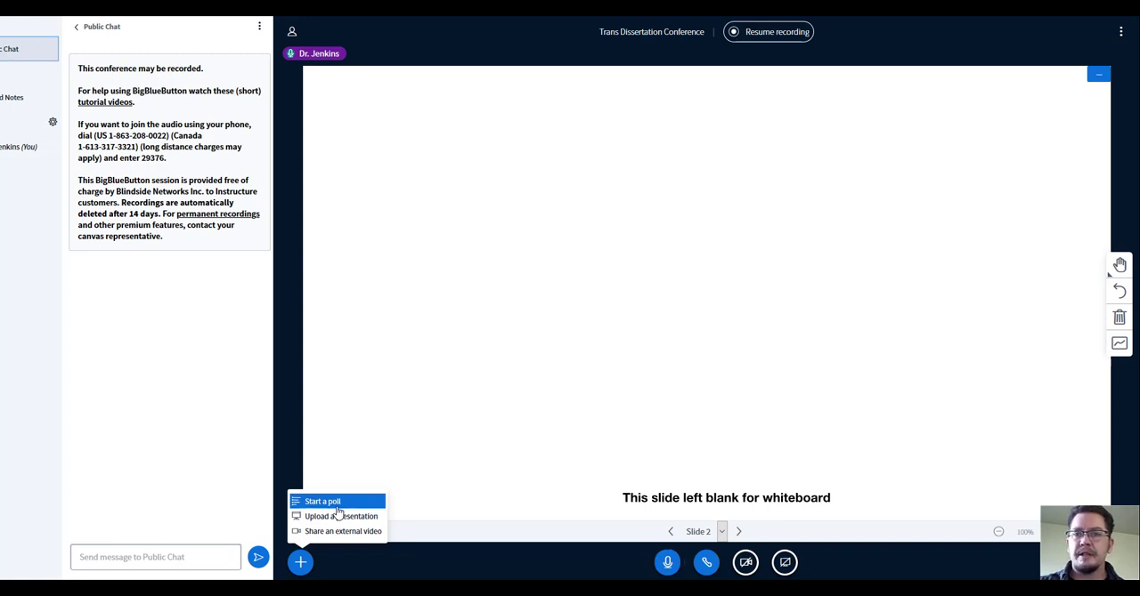
mouse_move(341, 506)
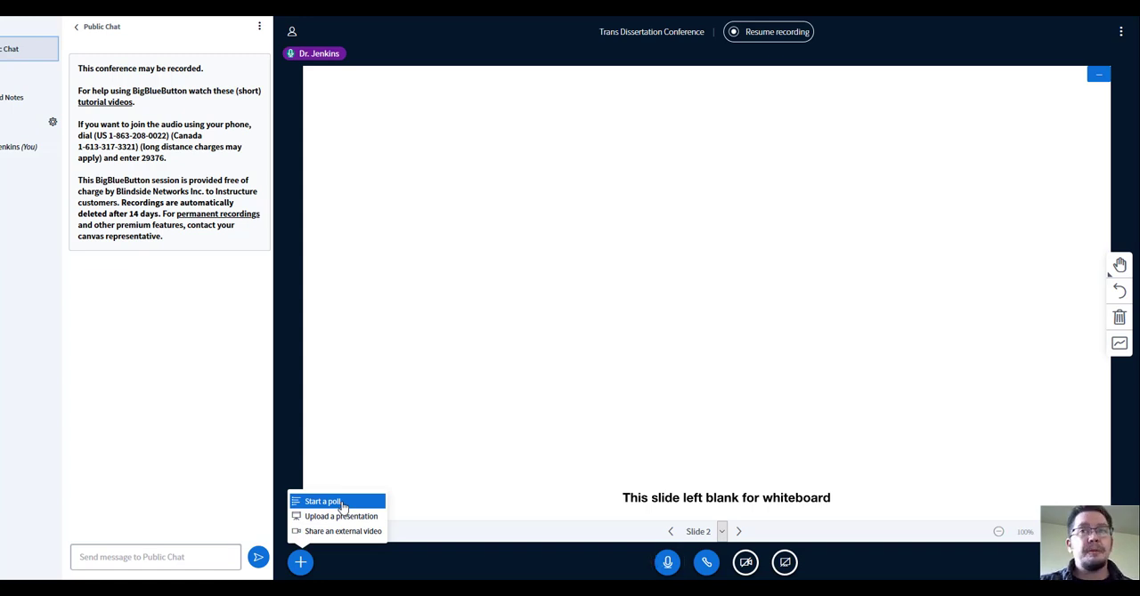
mouse_move(371, 491)
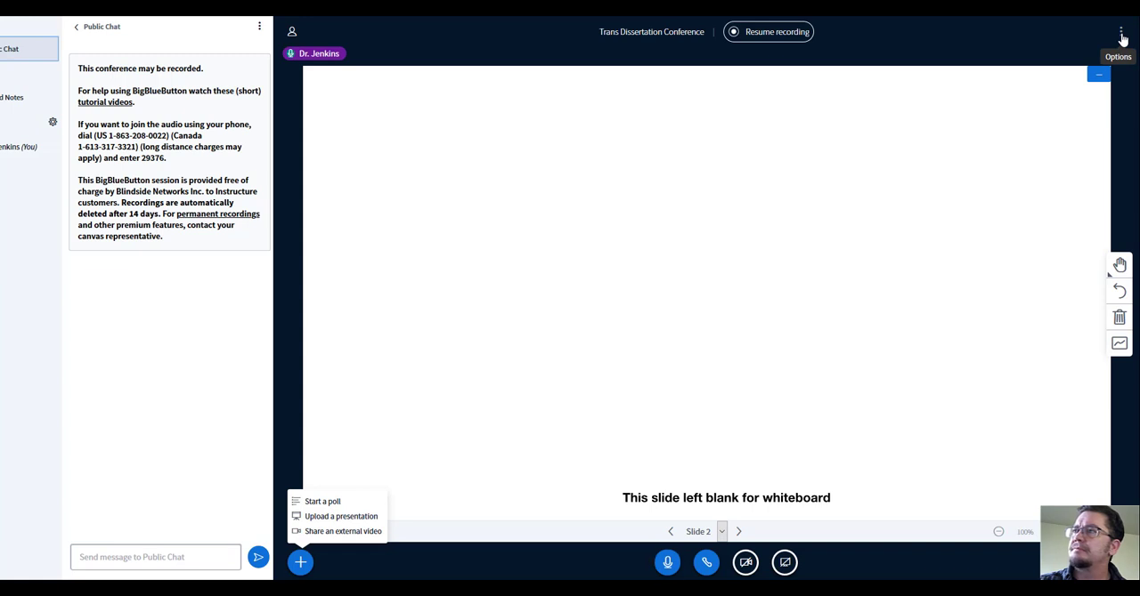
Step: Choose End meeting from the three-dot Options menu
left_click(1120, 31)
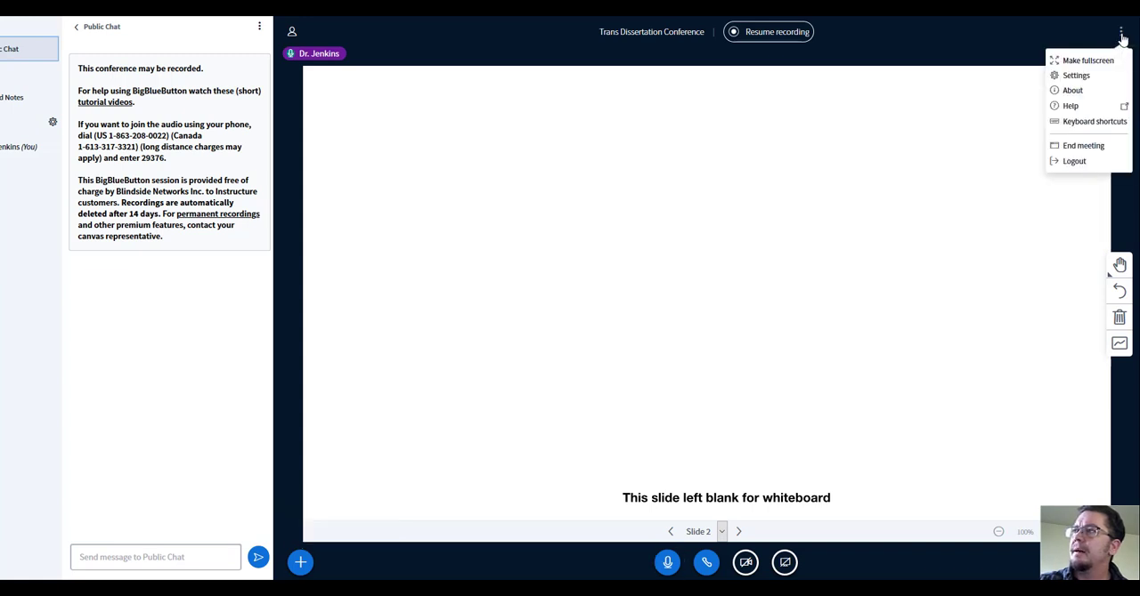
mouse_move(1083, 146)
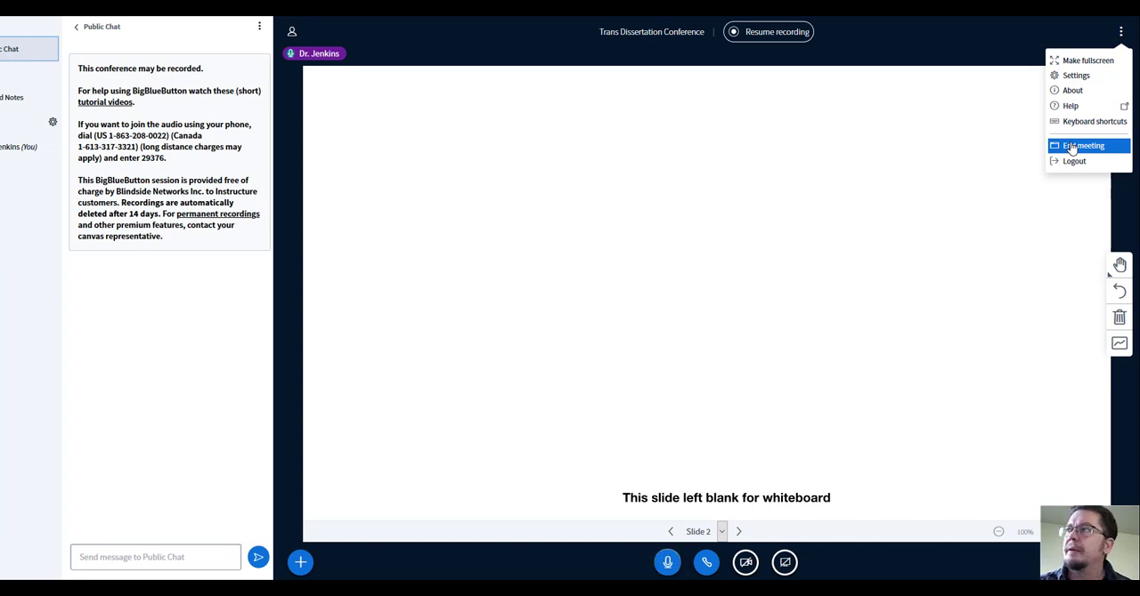
left_click(1082, 145)
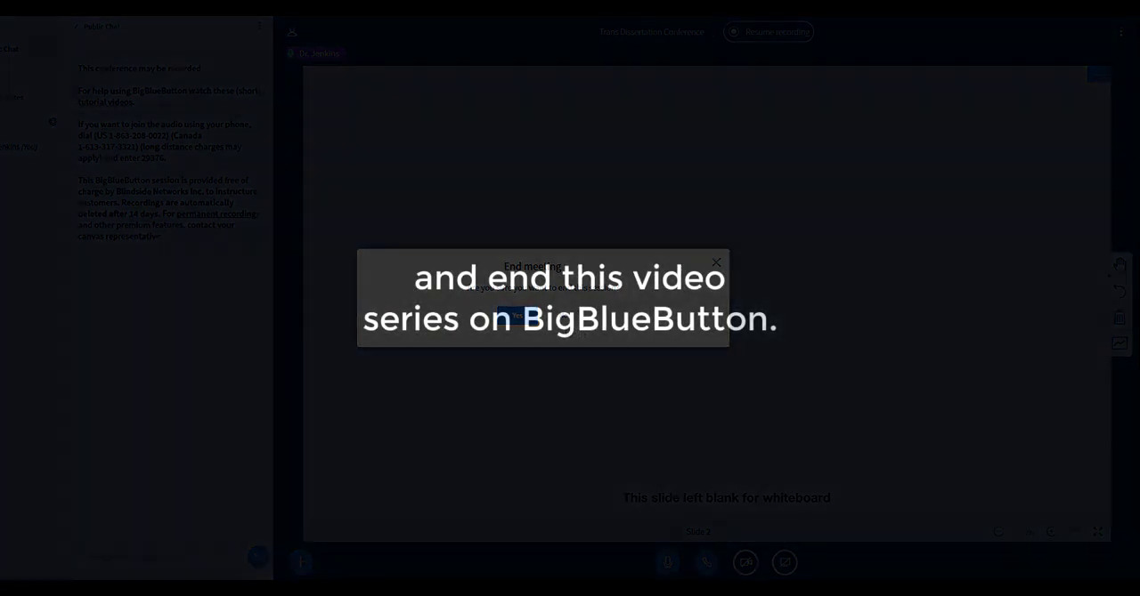